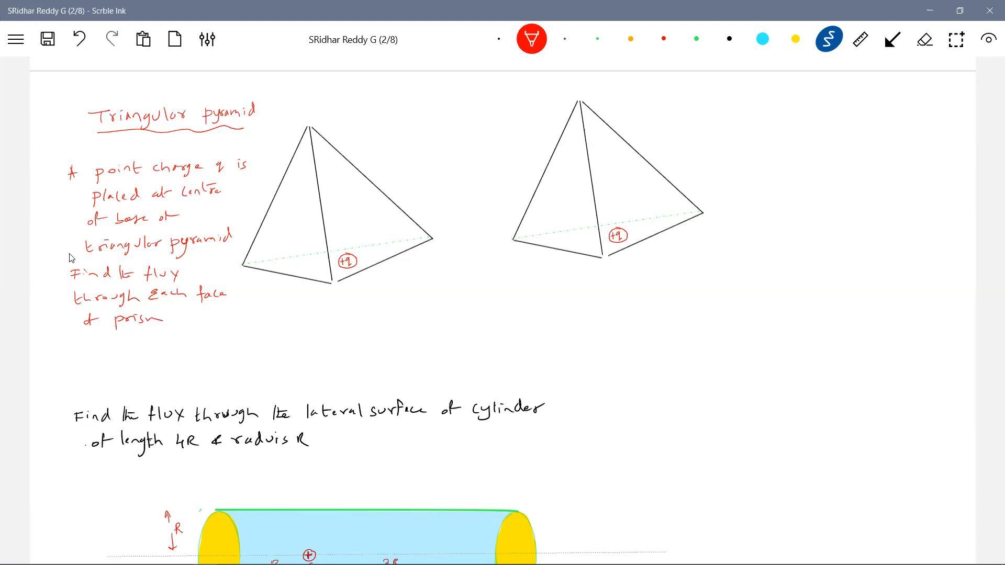
Step: Choose the straight-line tool from the shapes panel for the green inverted pyramid
click(891, 39)
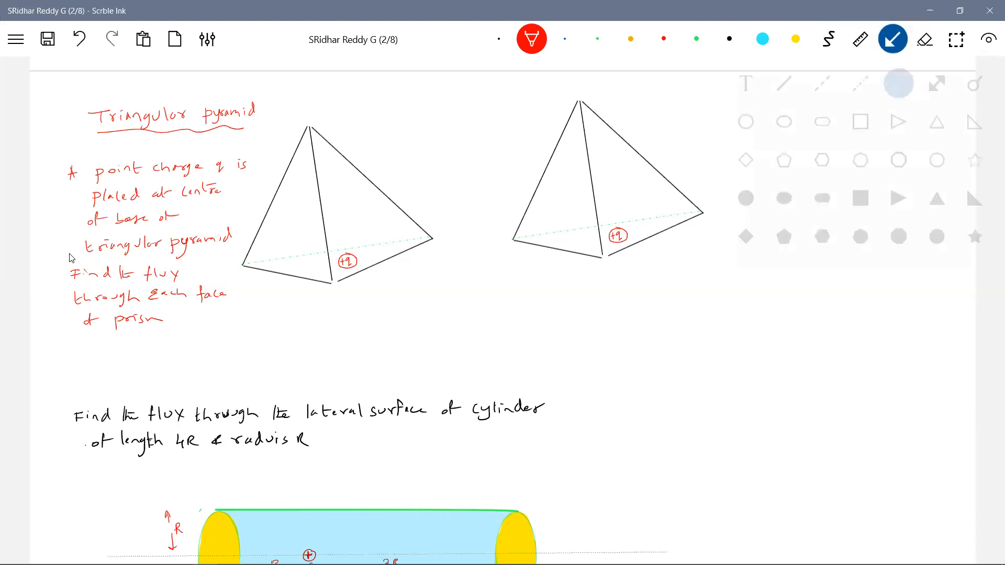
click(892, 39)
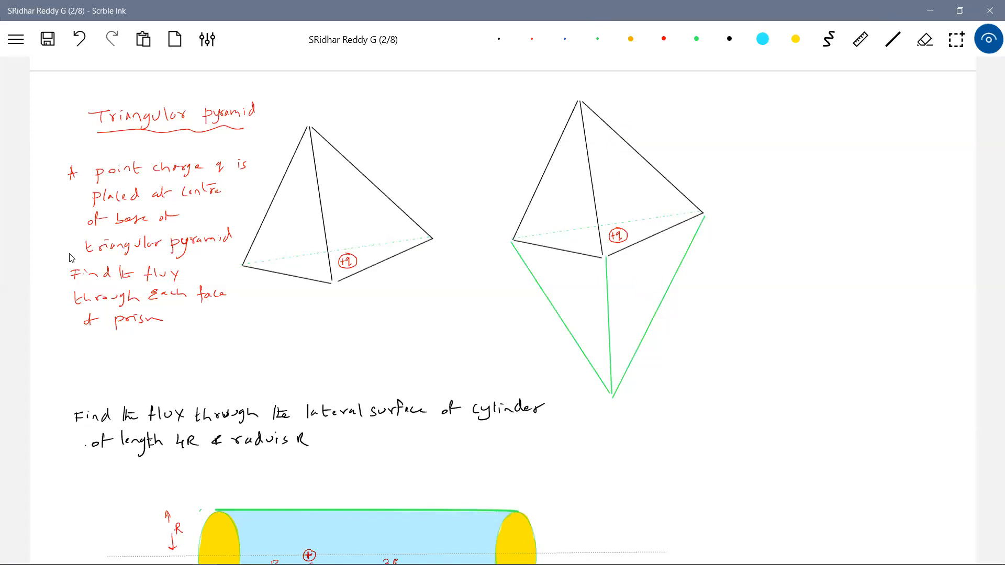
click(586, 191)
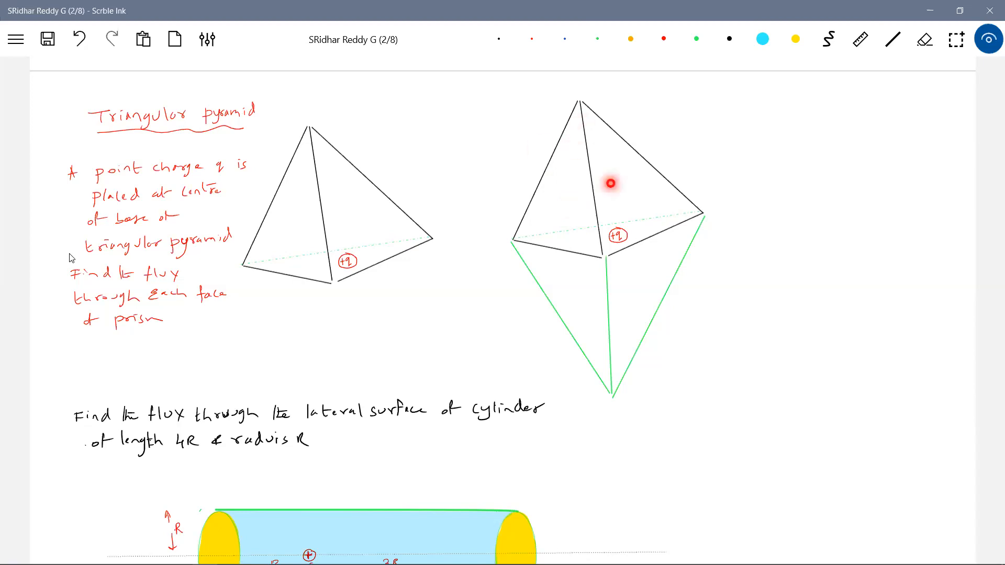
mouse_move(695, 290)
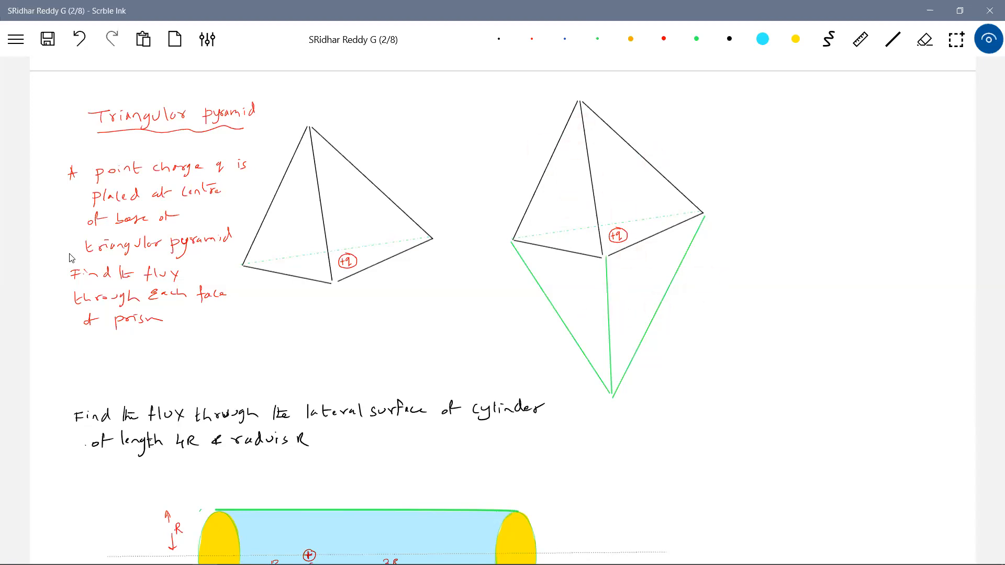
click(296, 238)
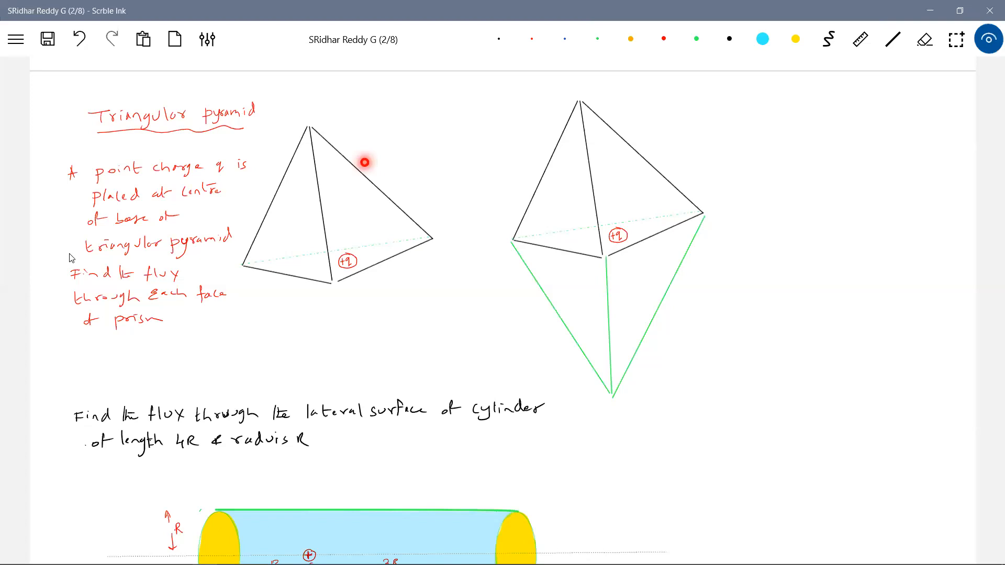
mouse_move(341, 217)
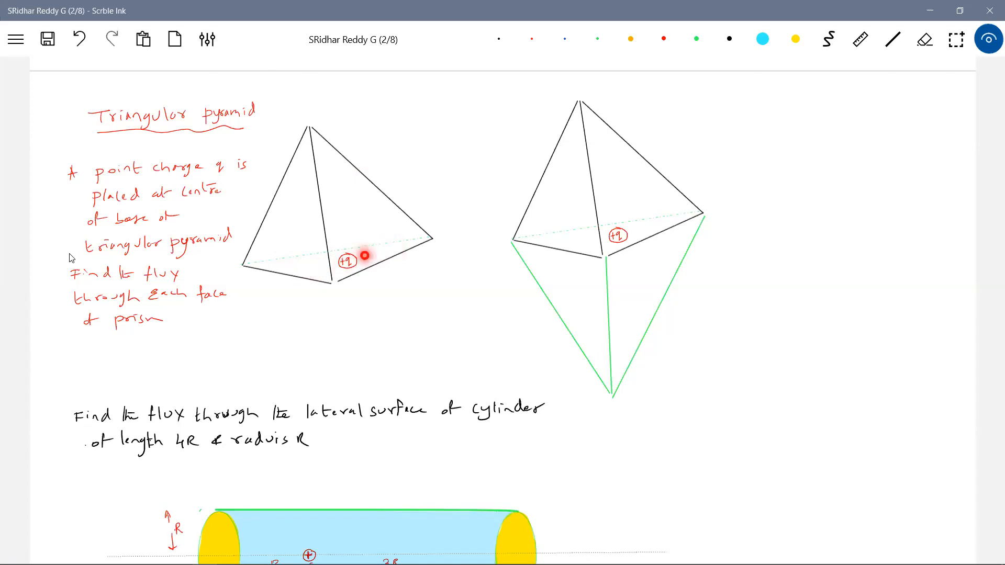
mouse_move(320, 154)
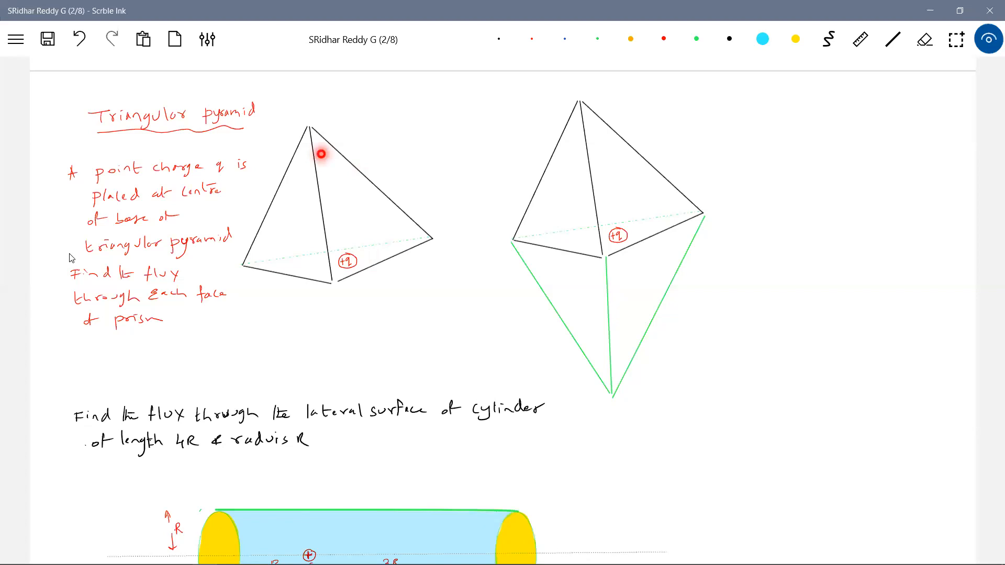
mouse_move(383, 169)
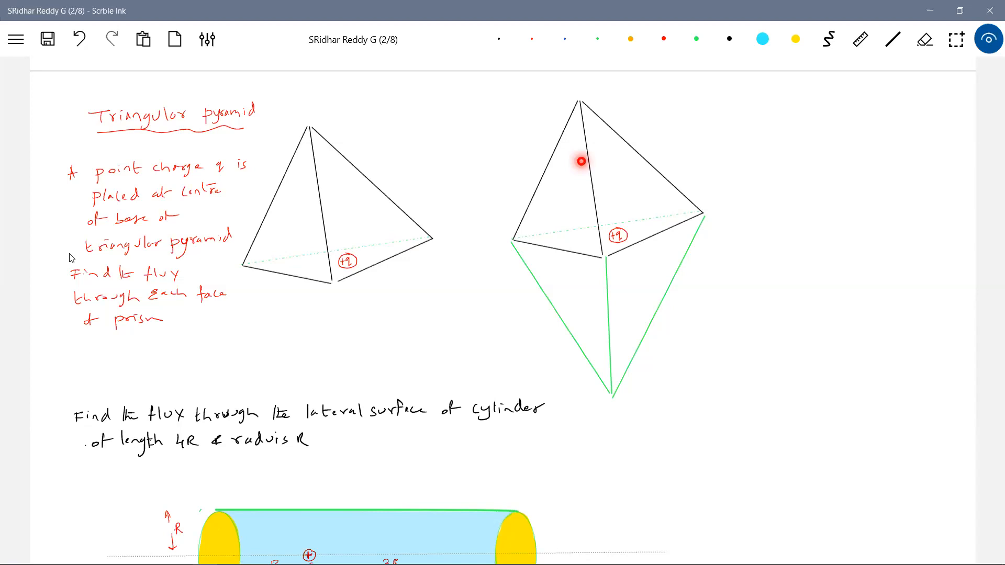
click(597, 38)
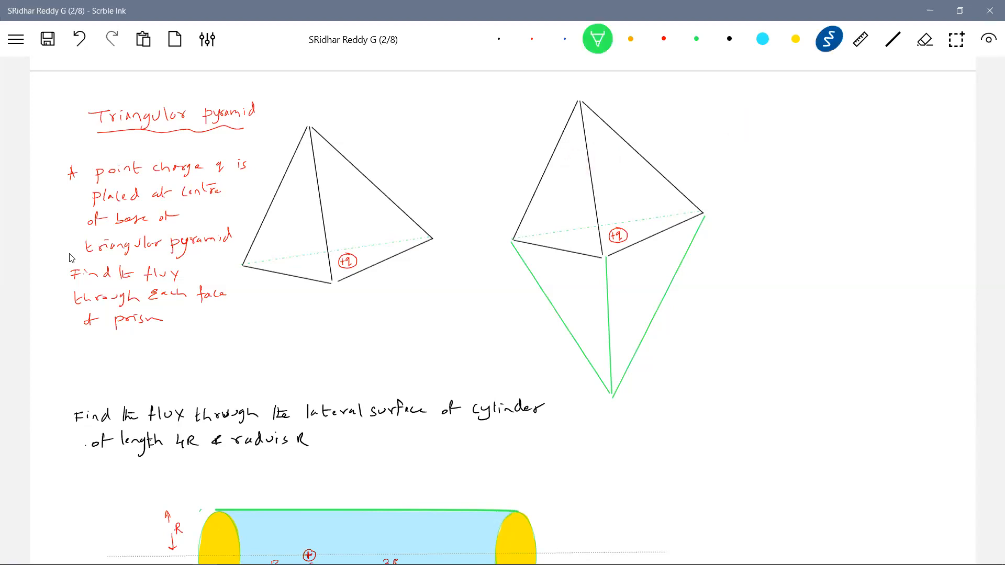
click(499, 39)
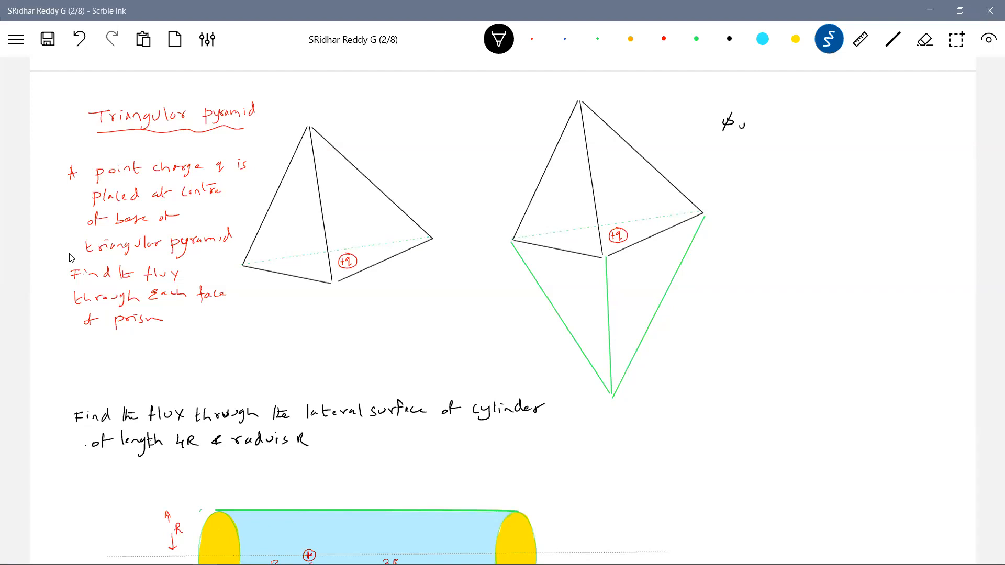
Step: Write φ upper pyramid = q/2ε₀ and φ face = φ upper pyramid/3 = q/6ε₀ beside the pyramids
text(upper 1)
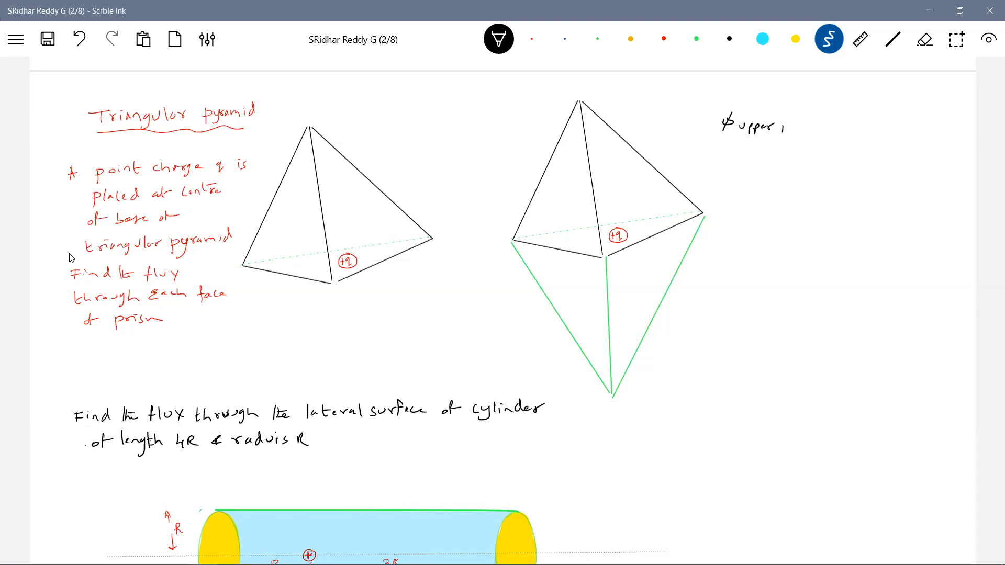
text(pyramid = q/2ε0)
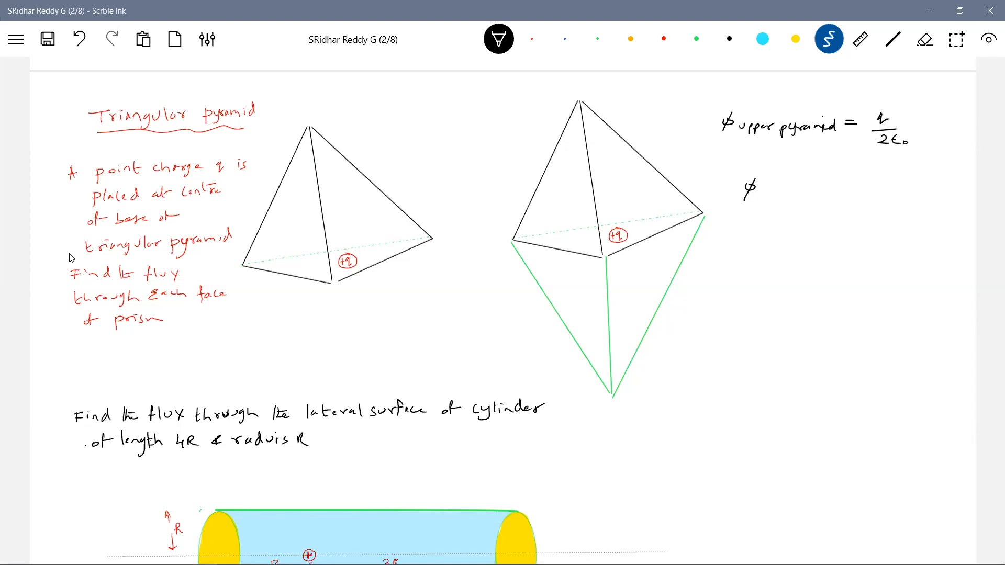
text(face = ϕ)
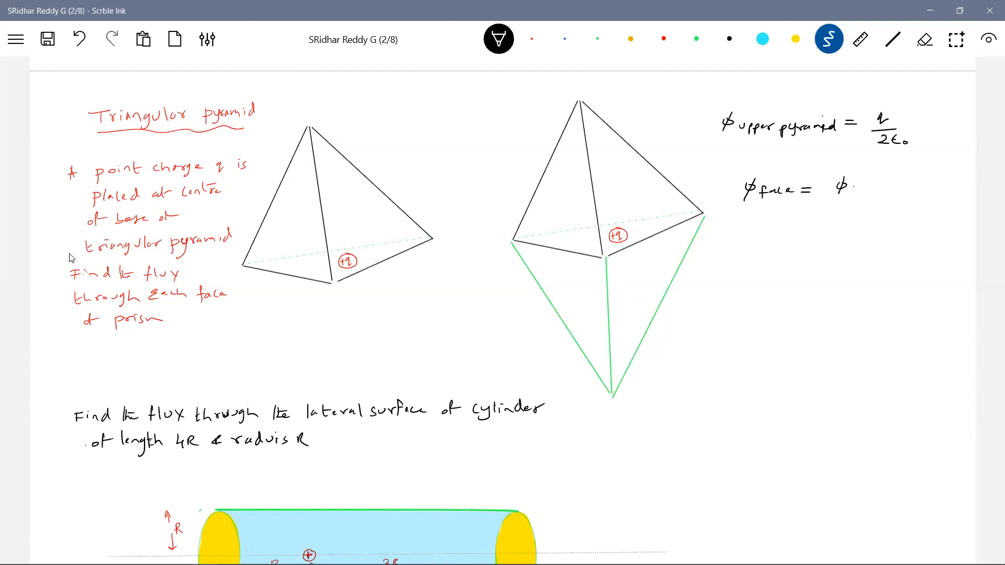
text(upper P)
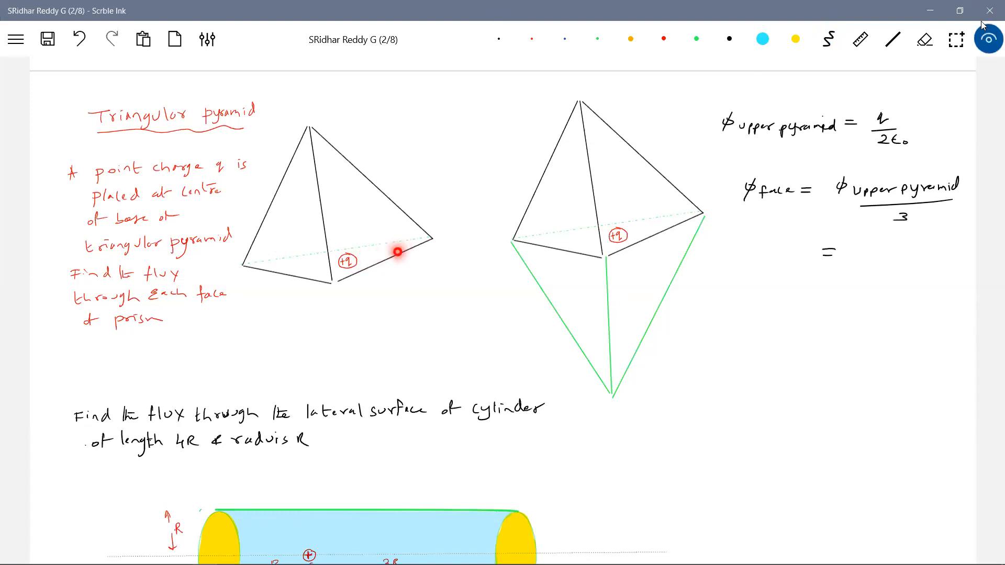
mouse_move(316, 271)
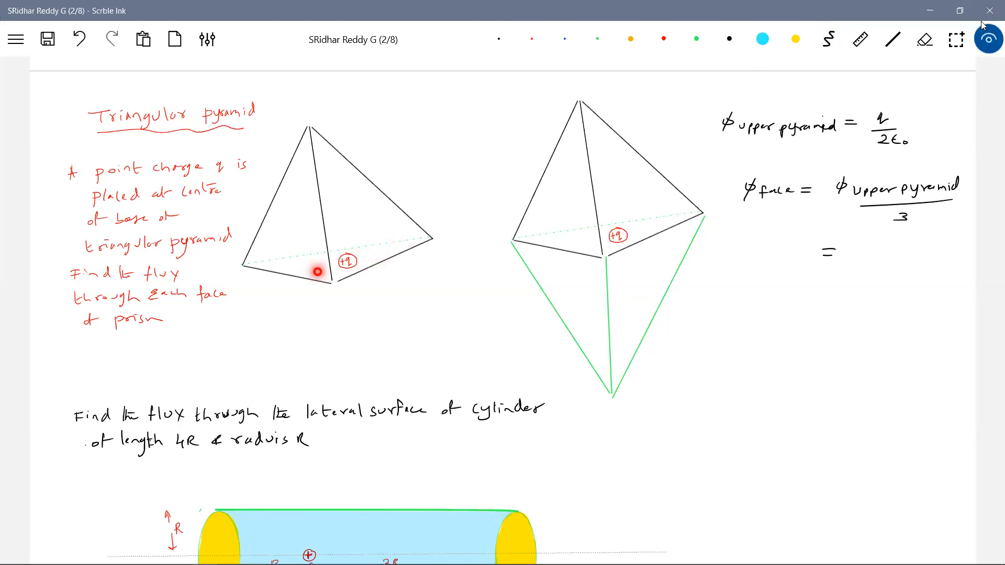
click(827, 39)
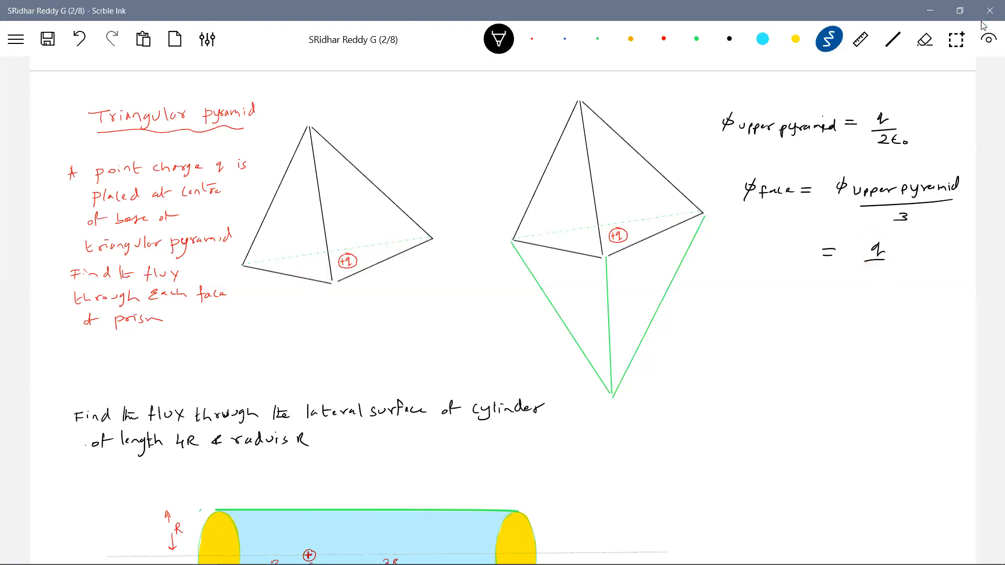
text(6ε₀)
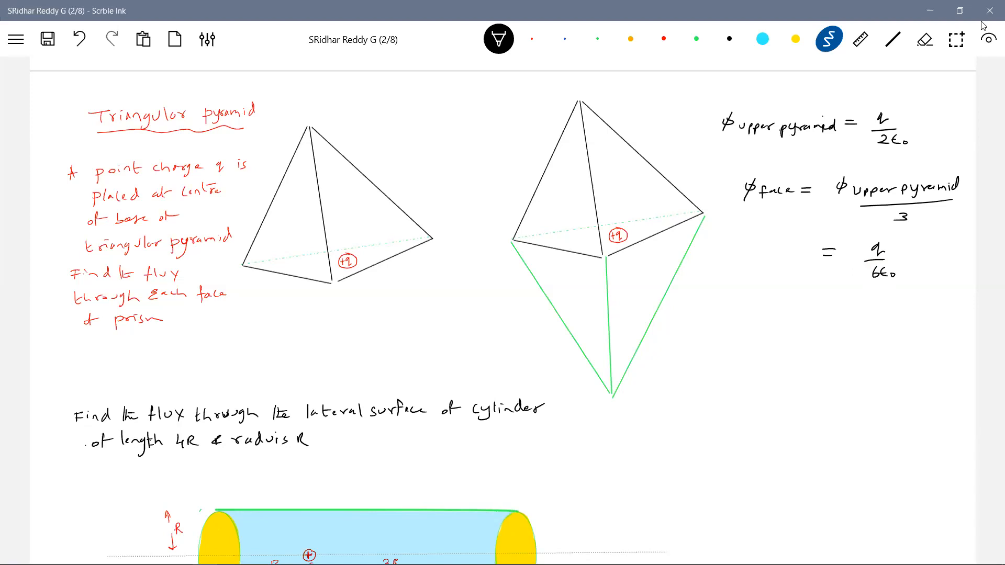
Step: Save the page and confirm
click(47, 39)
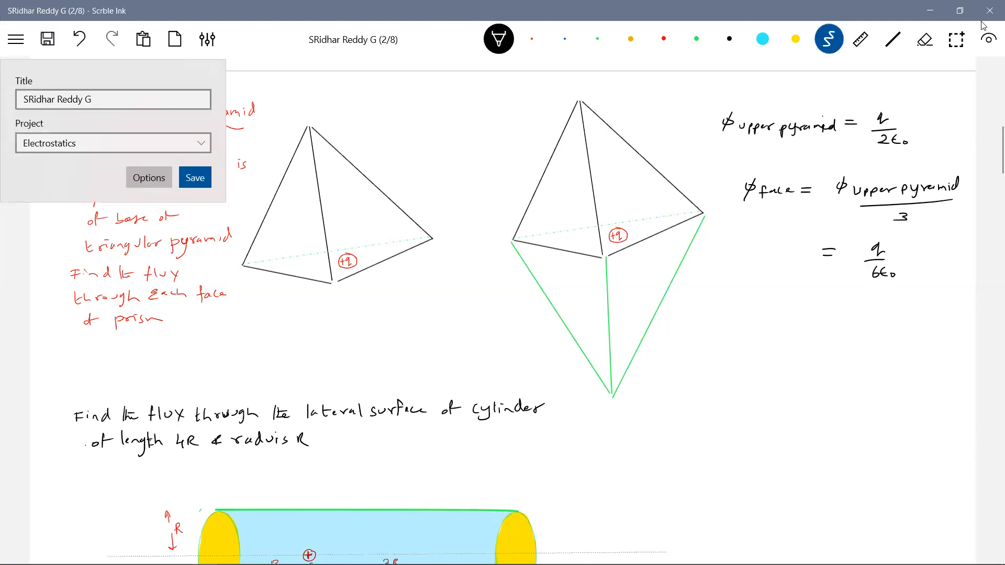
click(195, 178)
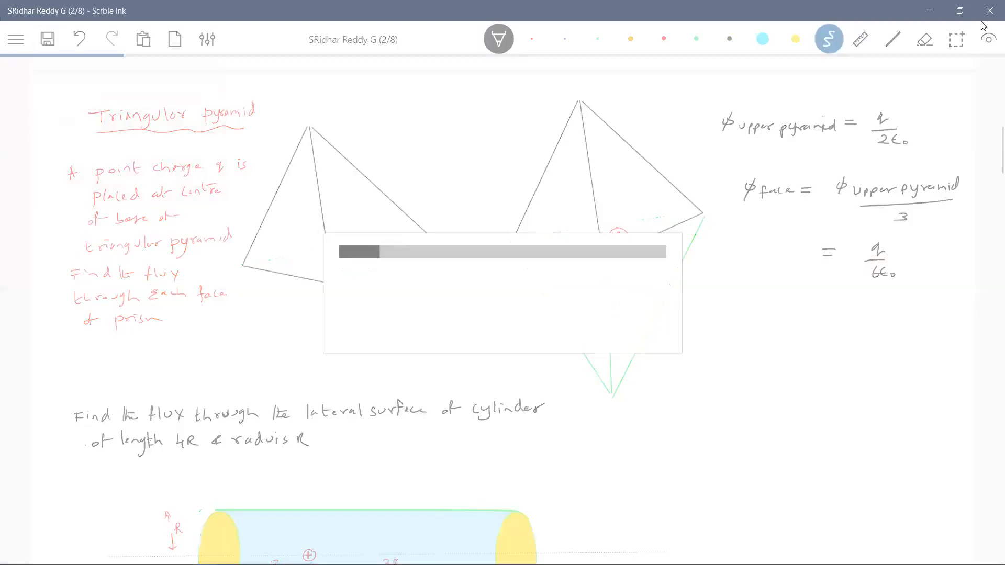